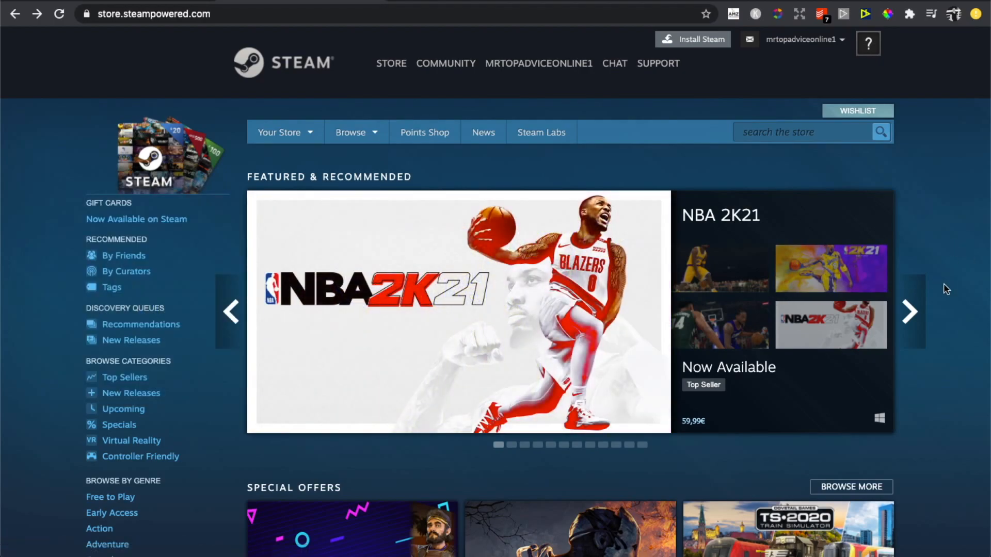
mouse_move(830, 59)
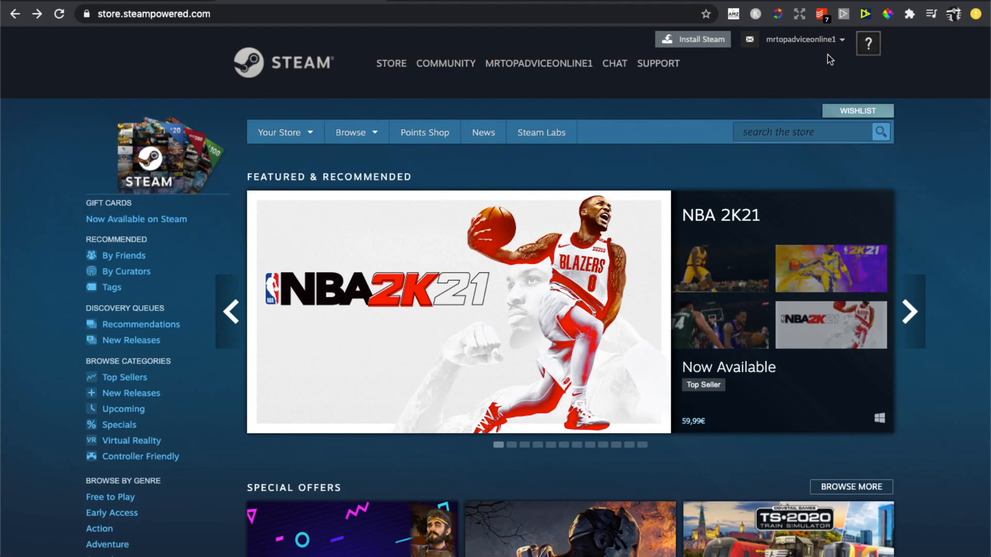
Expand the account name menu in the Steam store header
left_click(800, 39)
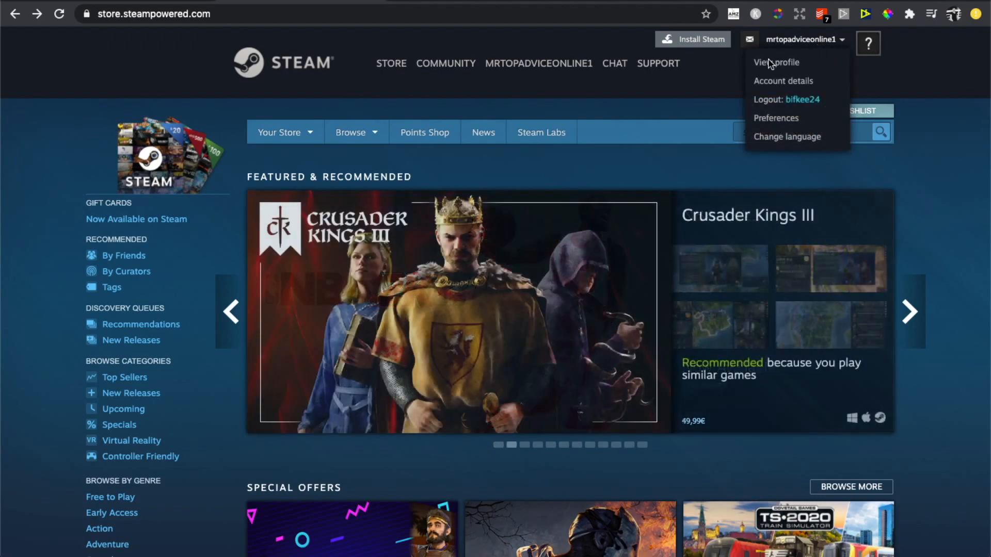
mouse_move(783, 80)
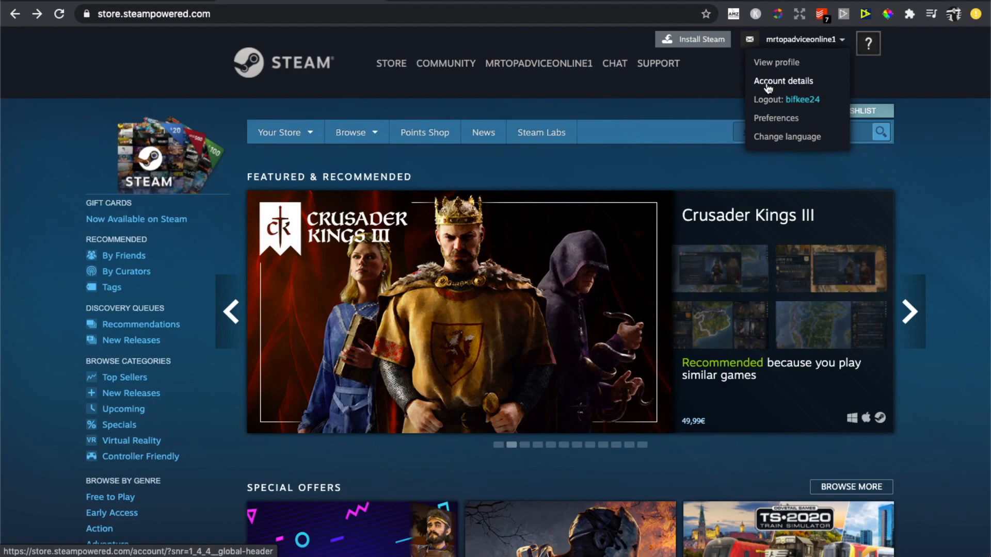
mouse_move(770, 86)
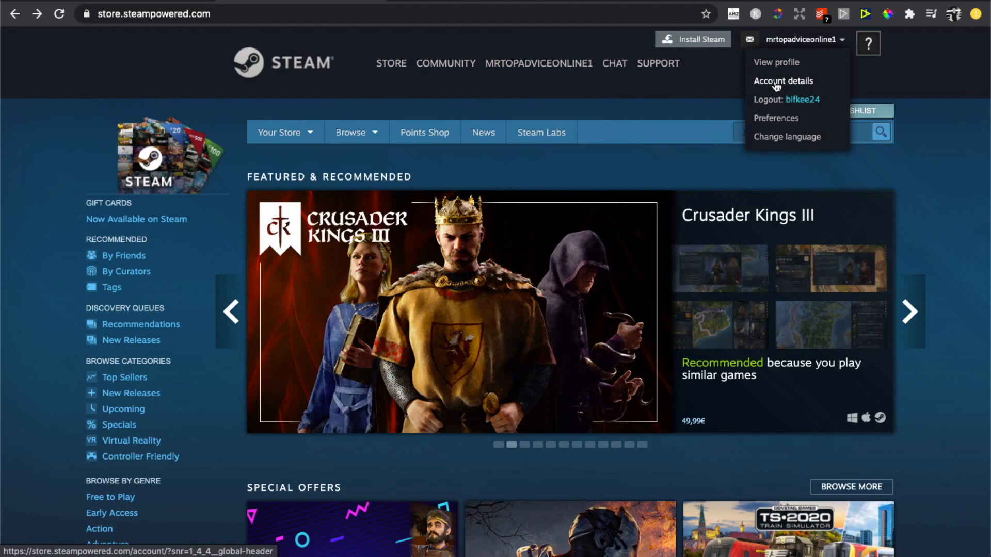
Go to Account details, reach Contact Info and choose 'Add a phone number'
left_click(783, 80)
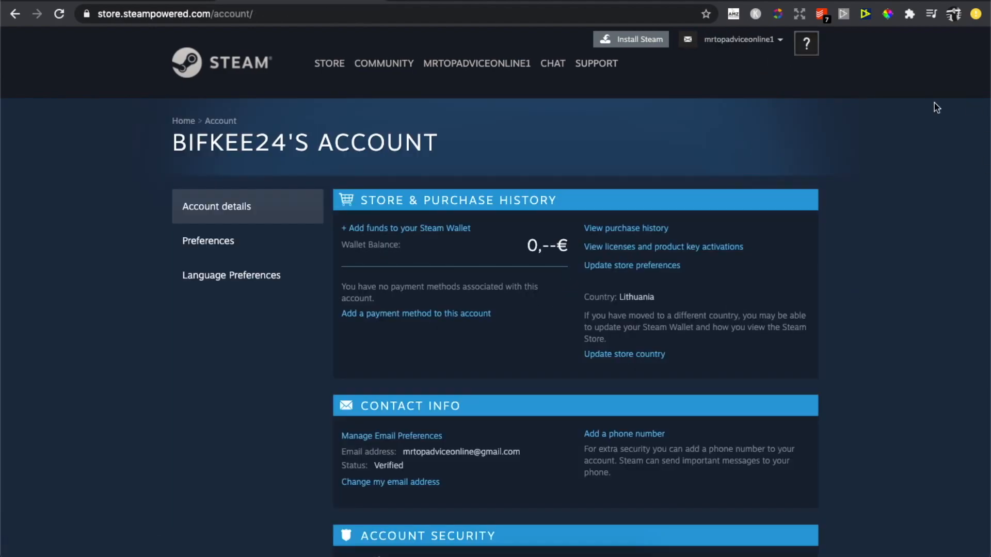
scroll("down", 3)
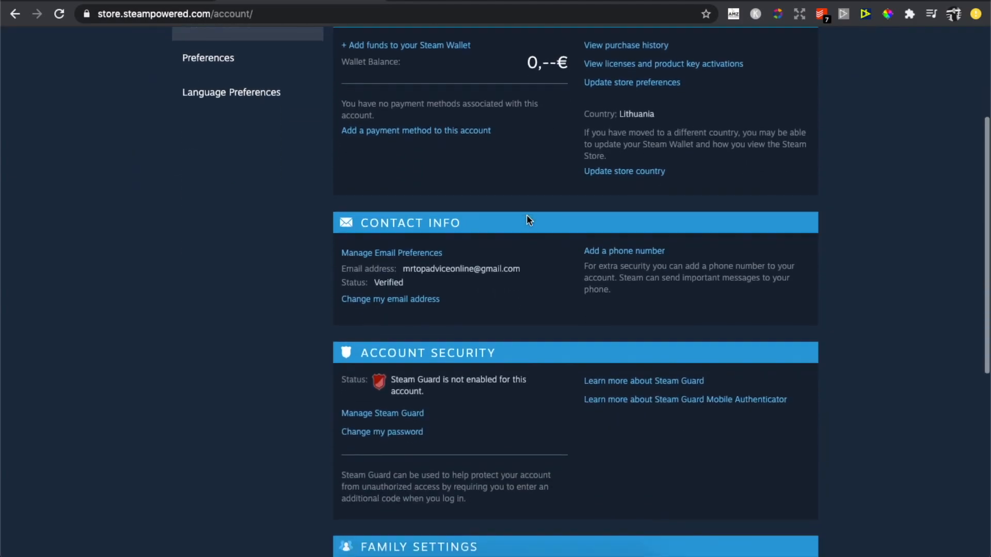
scroll("down", 3)
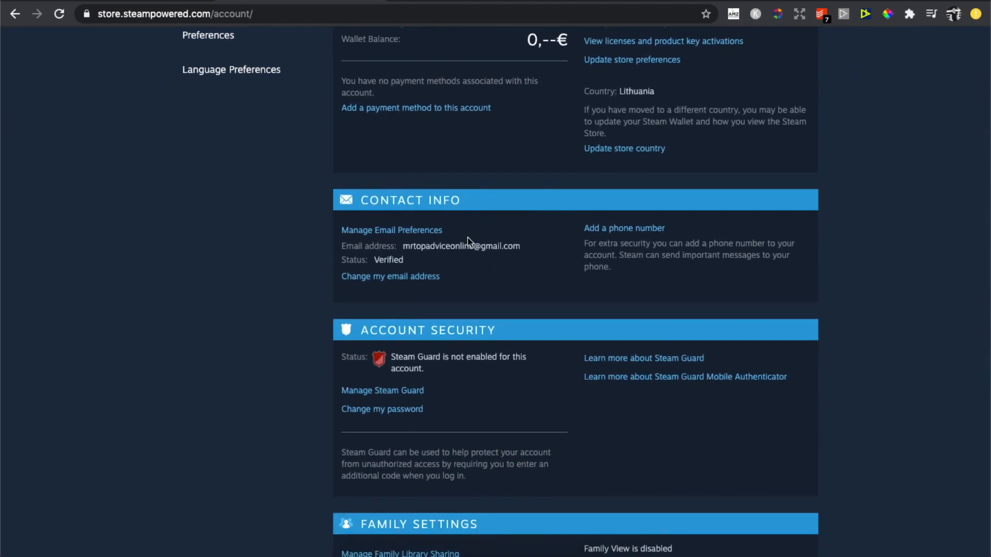
mouse_move(610, 234)
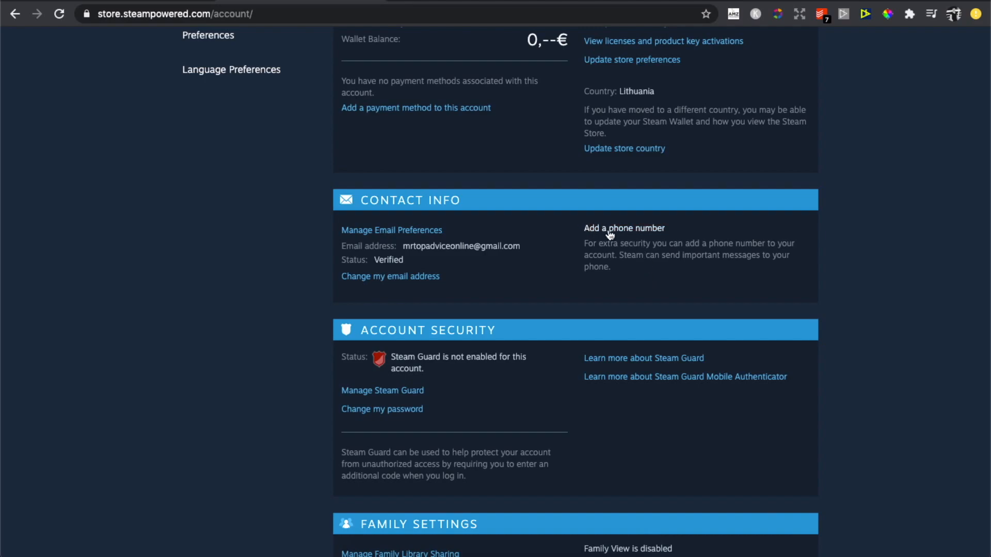
left_click(623, 228)
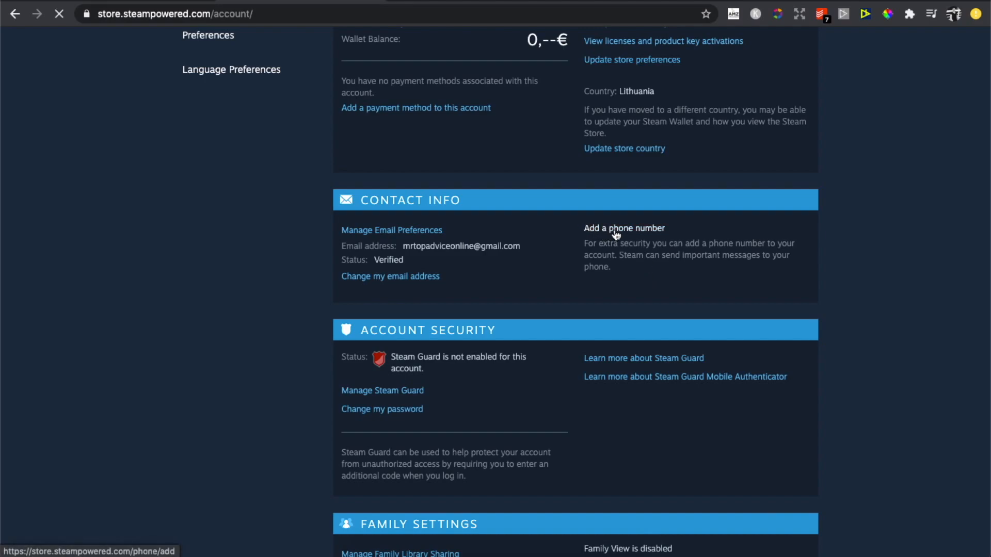
Enter the Lithuania (+370) phone number and submit it with Next
left_click(623, 228)
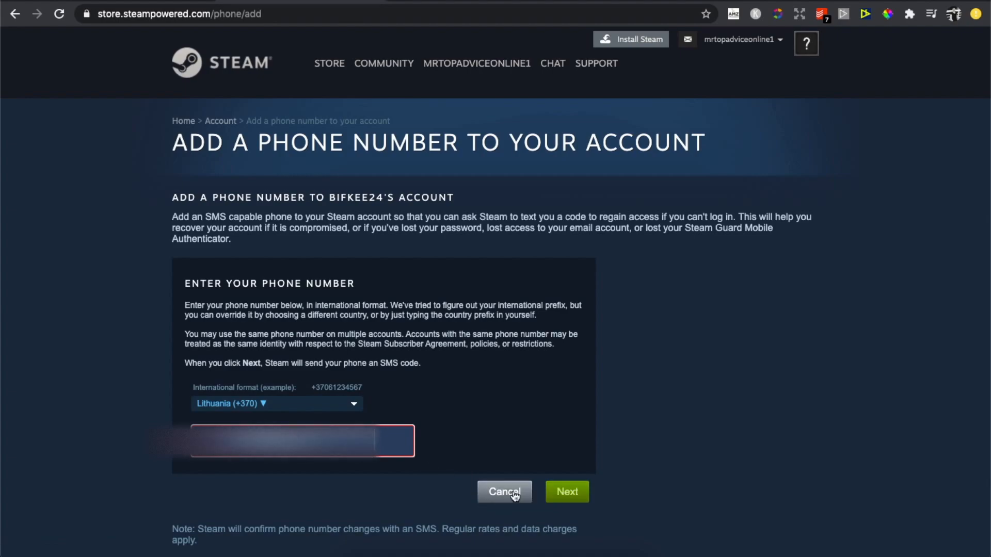
left_click(566, 491)
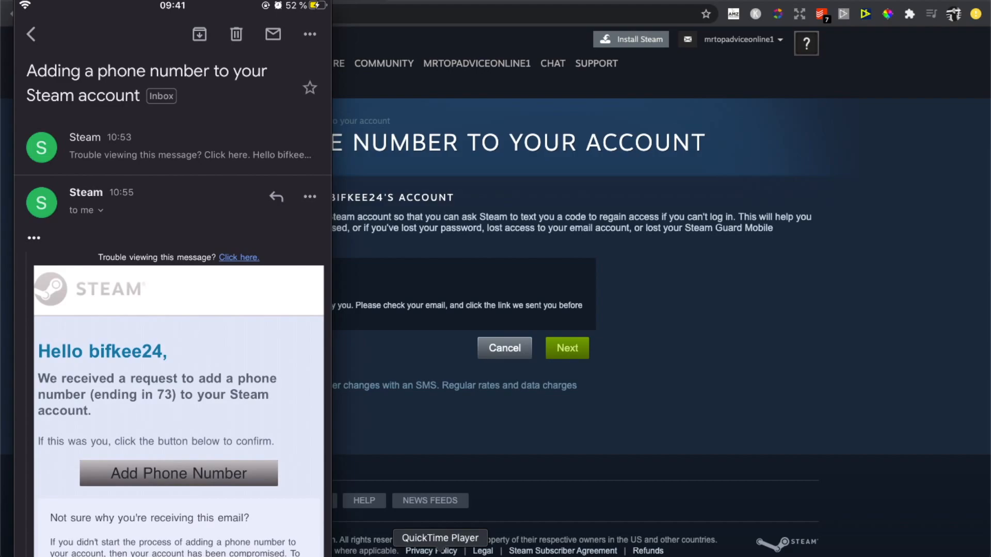
From the Steam email on the iPhone, use Add Phone Number and open it in a browser
scroll("up", 3)
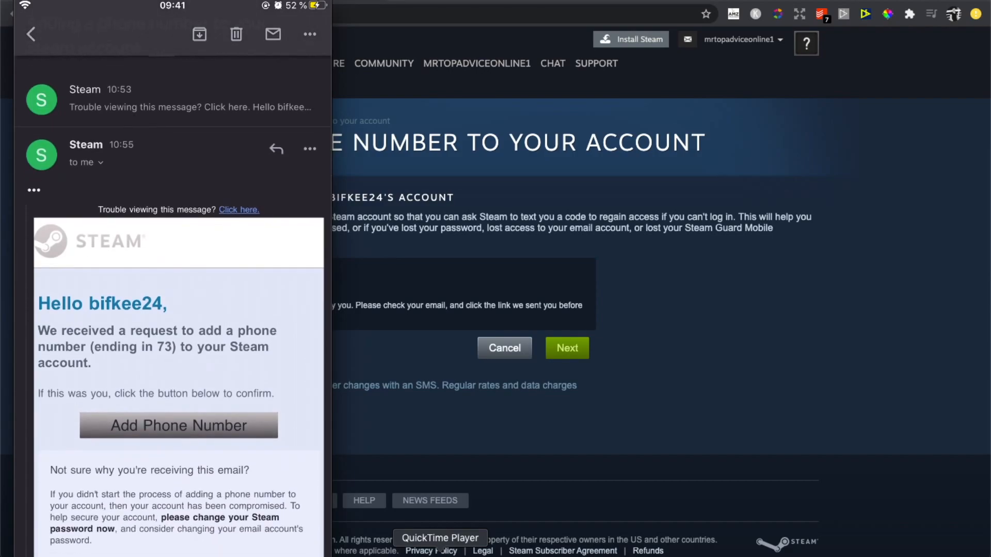
left_click(178, 425)
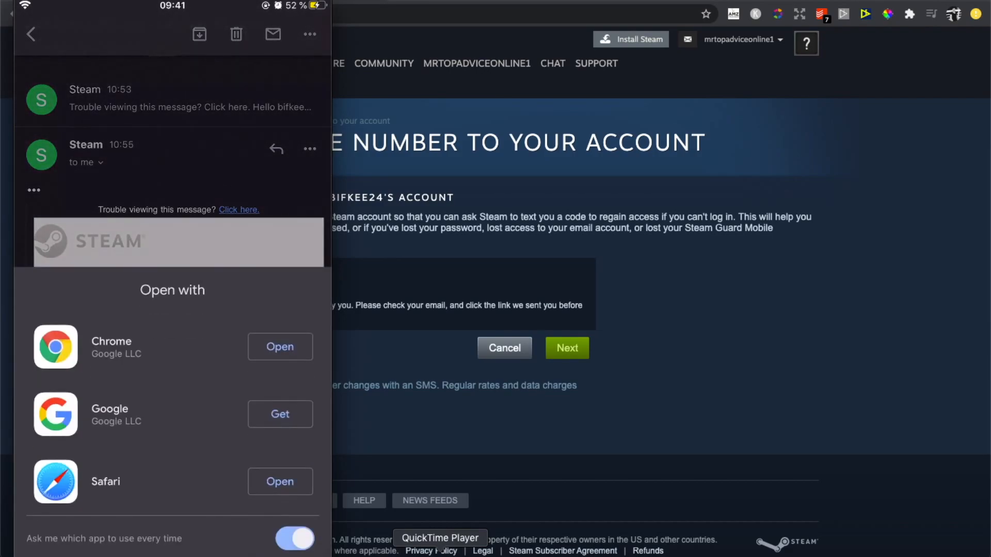
left_click(280, 482)
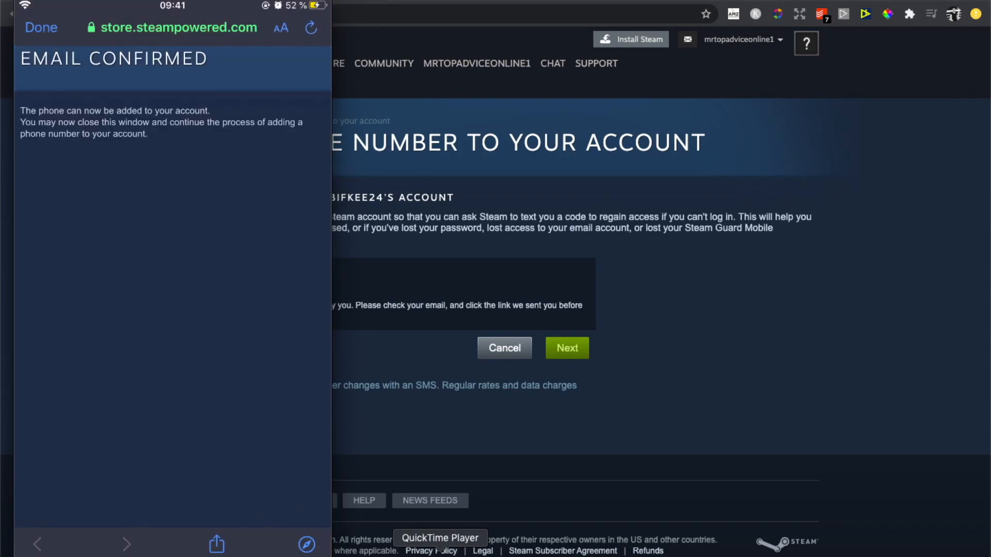
mouse_move(677, 394)
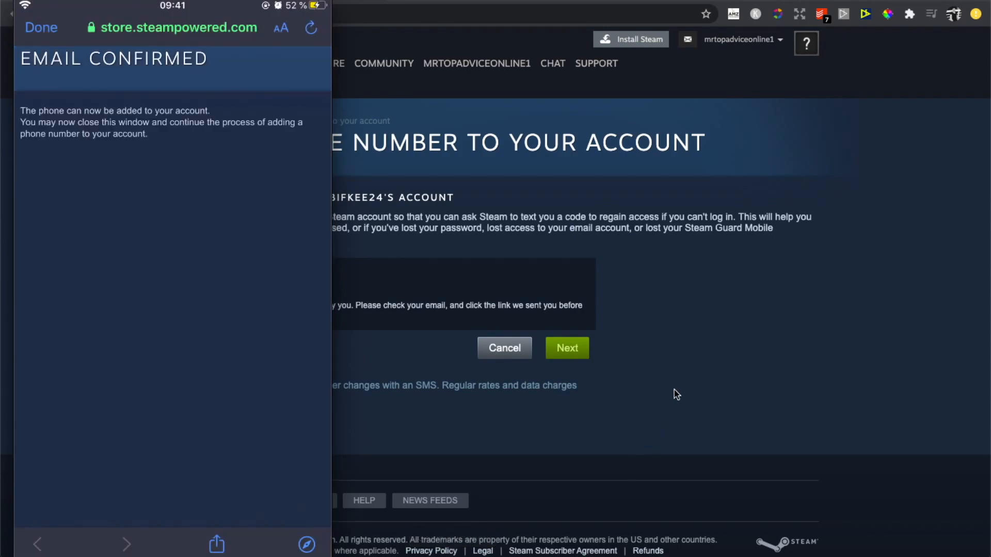
left_click(566, 348)
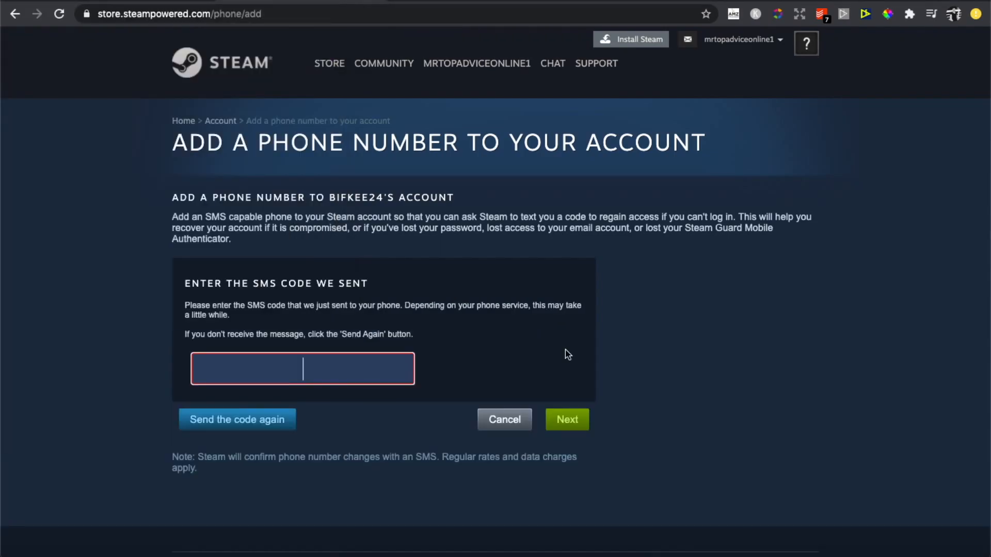
mouse_move(544, 353)
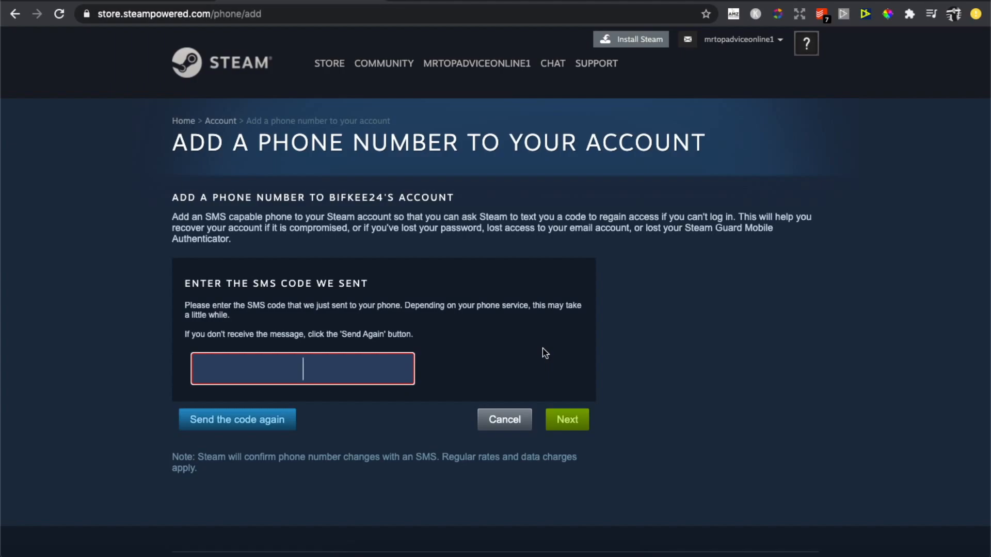
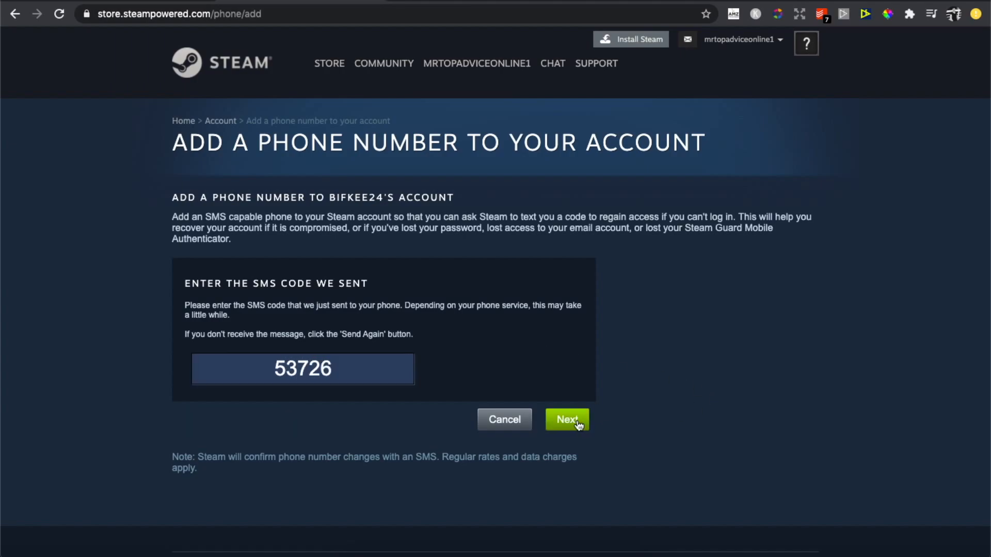
Submit the SMS code with Next to reach the 'Done!' confirmation
left_click(567, 419)
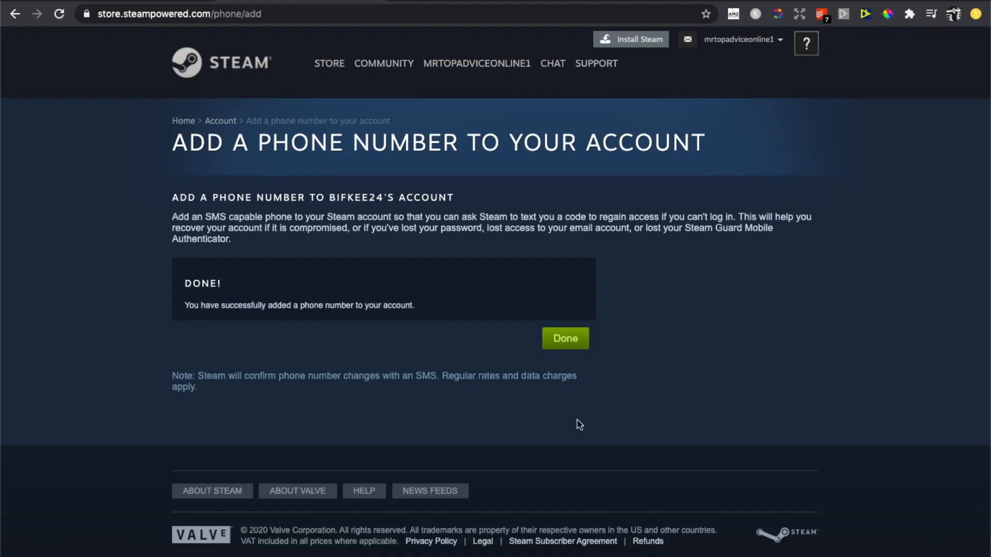
mouse_move(619, 401)
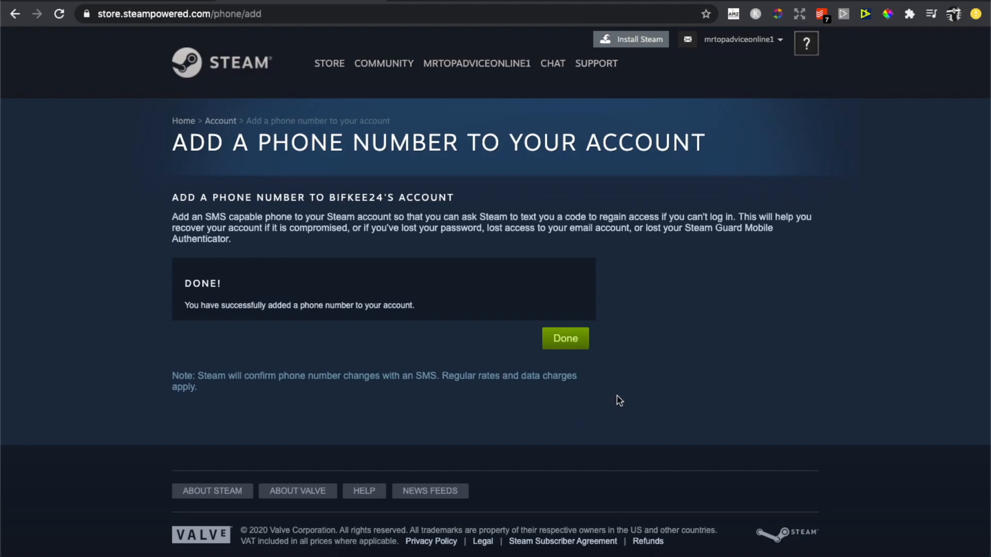
mouse_move(641, 403)
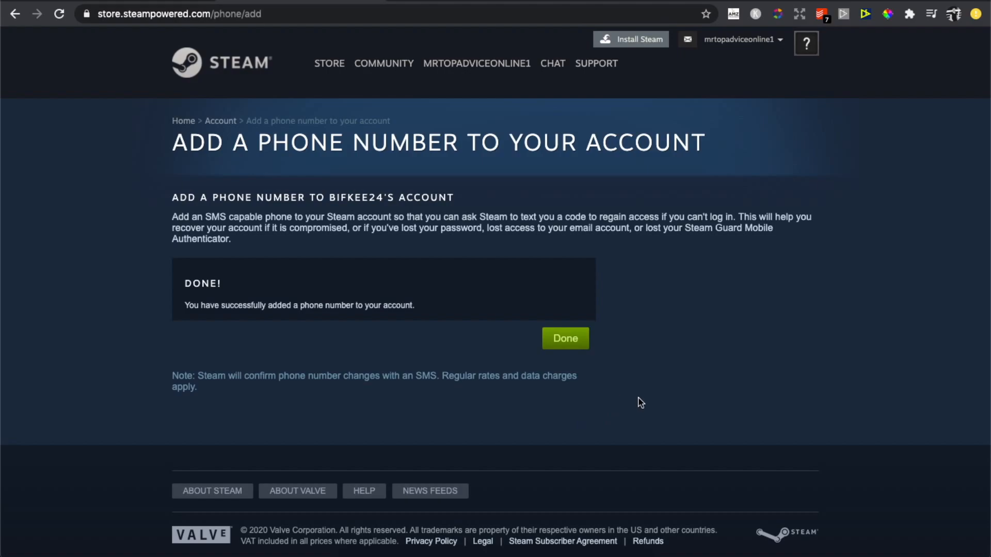